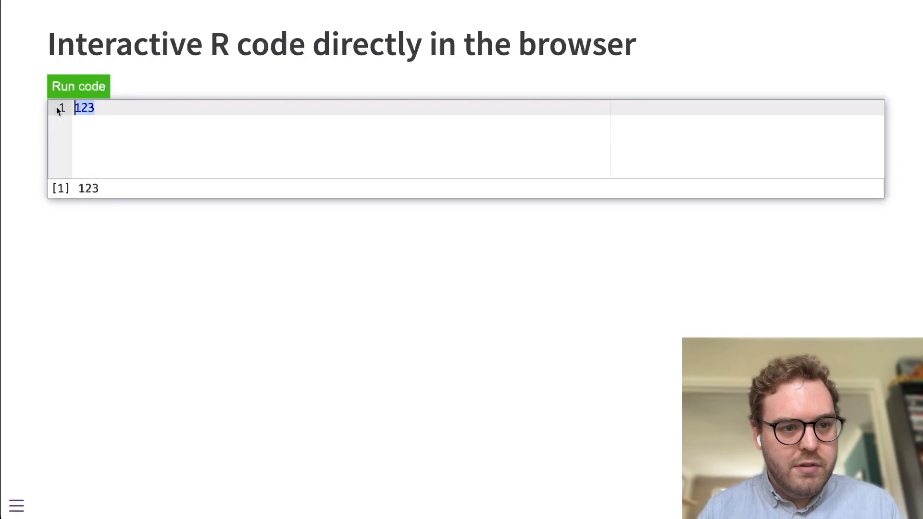
Step: Run rnorm(1000), then plot(rnorm(1000)) to draw a 1000-point scatter plot, and advance the slide
text(rnorm(1000))
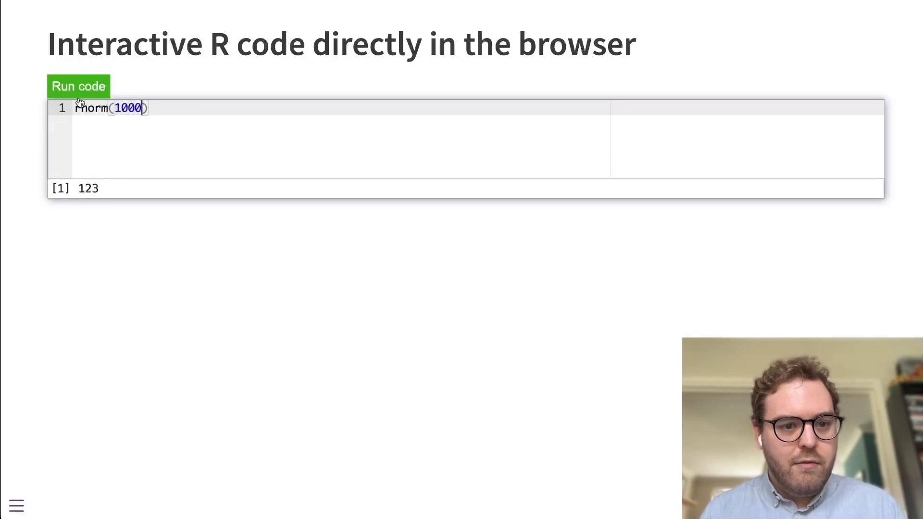
click(78, 86)
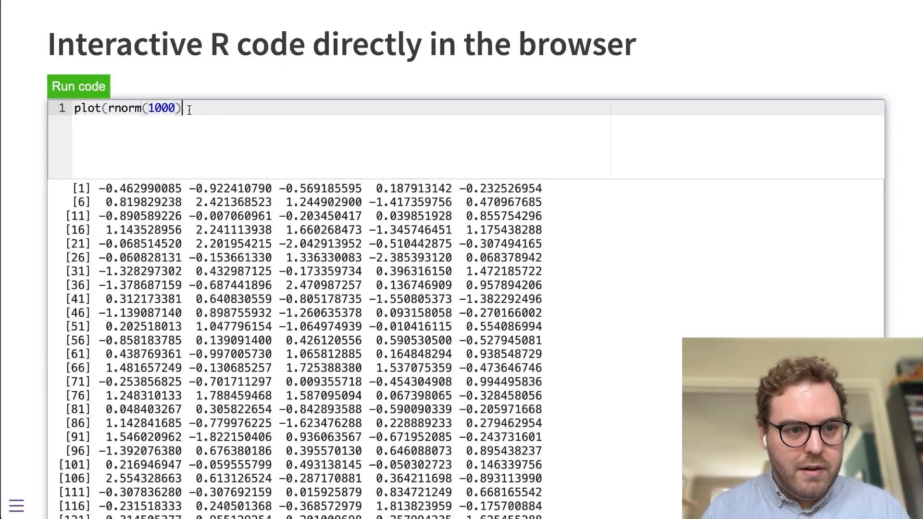
click(78, 87)
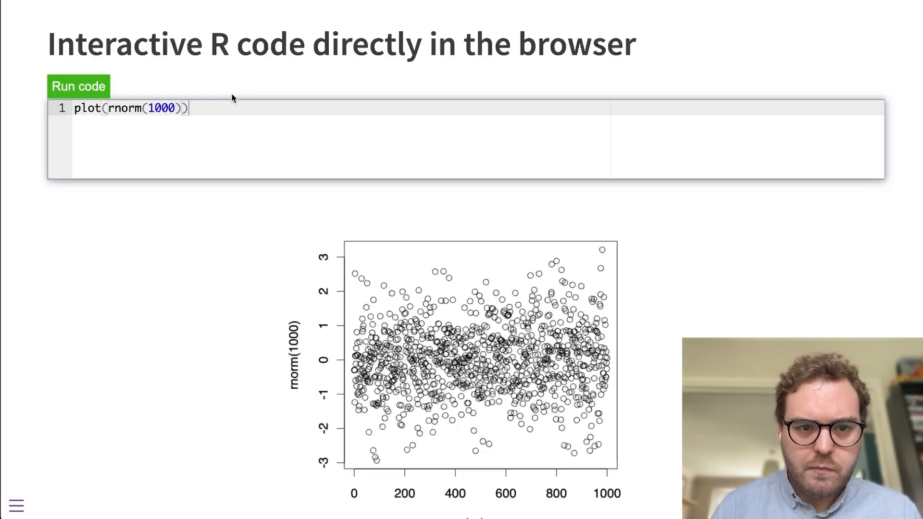
key(Right)
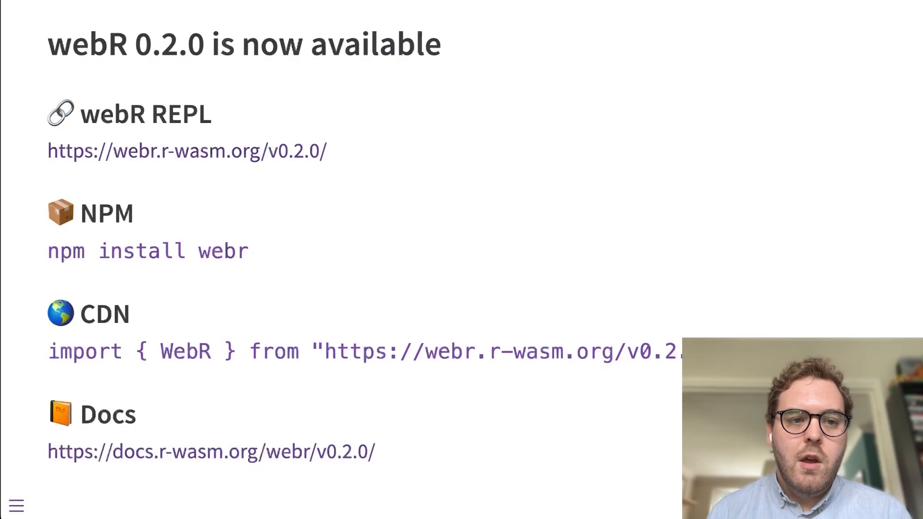
mouse_move(550, 229)
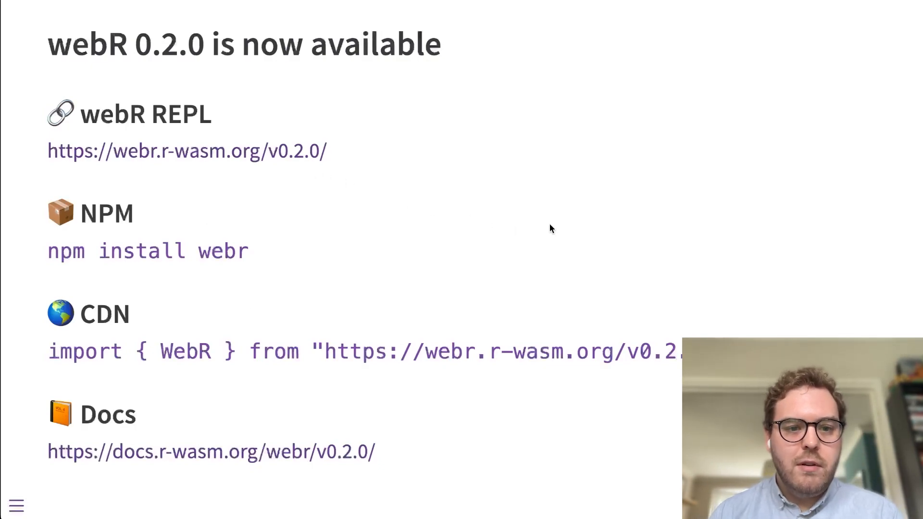
mouse_move(428, 163)
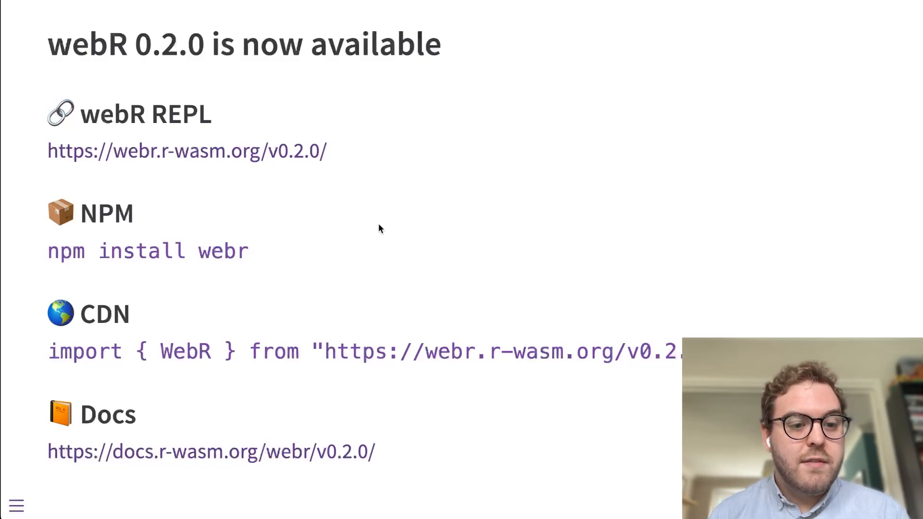
mouse_move(196, 271)
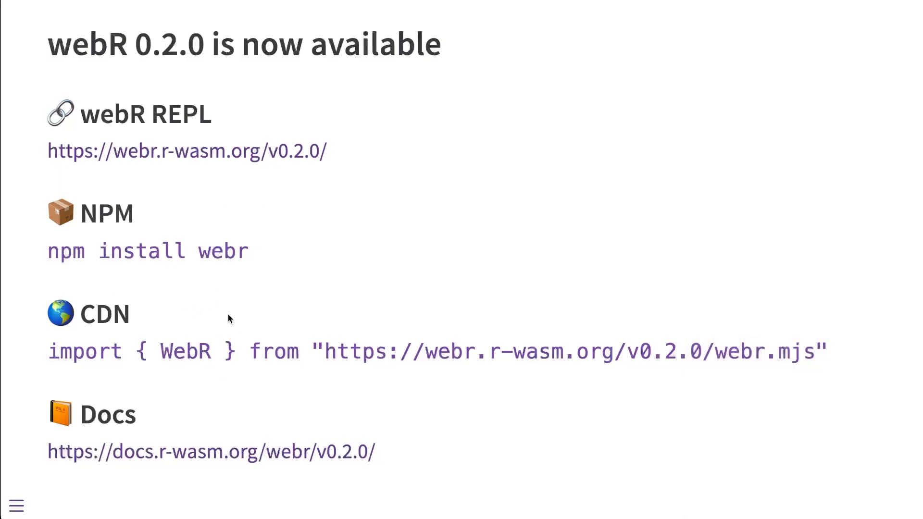
mouse_move(216, 430)
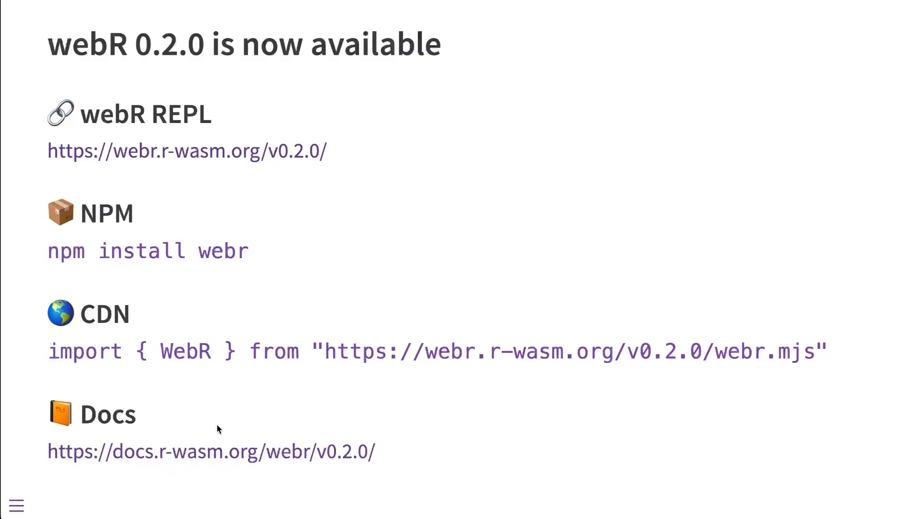
mouse_move(206, 394)
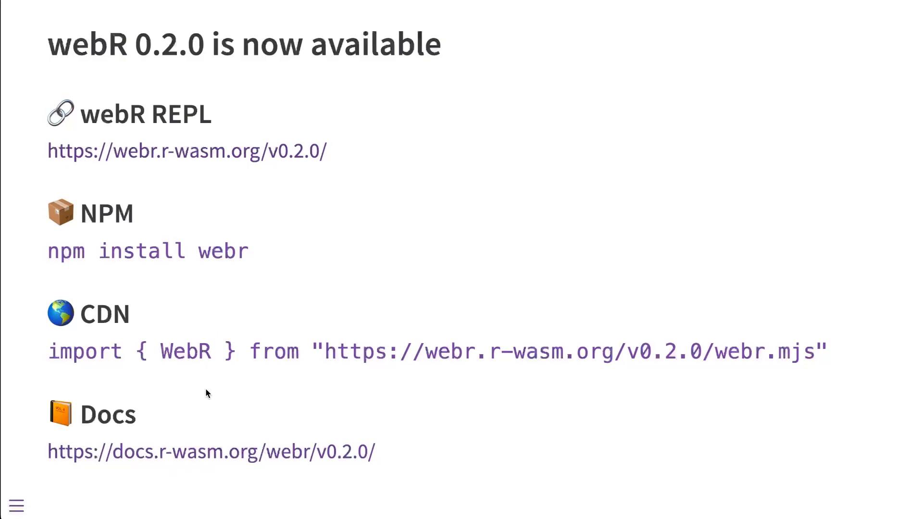
mouse_move(57, 453)
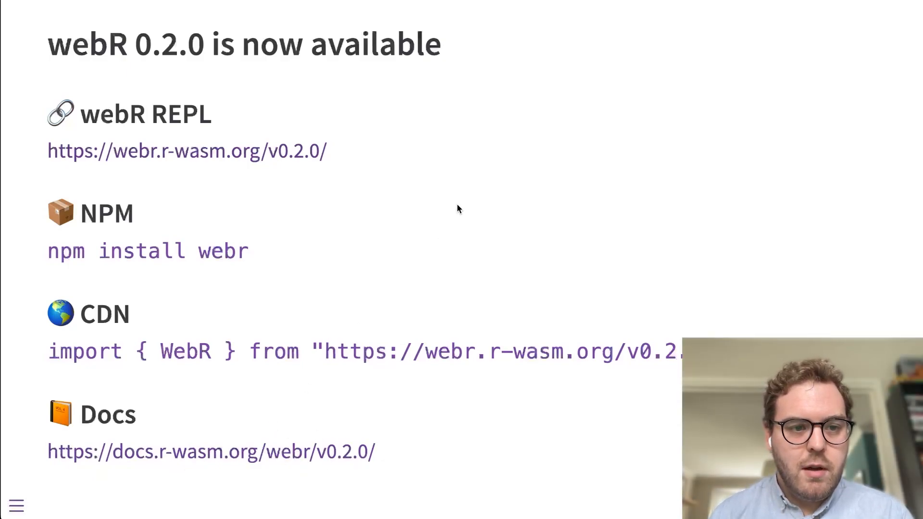
mouse_move(594, 165)
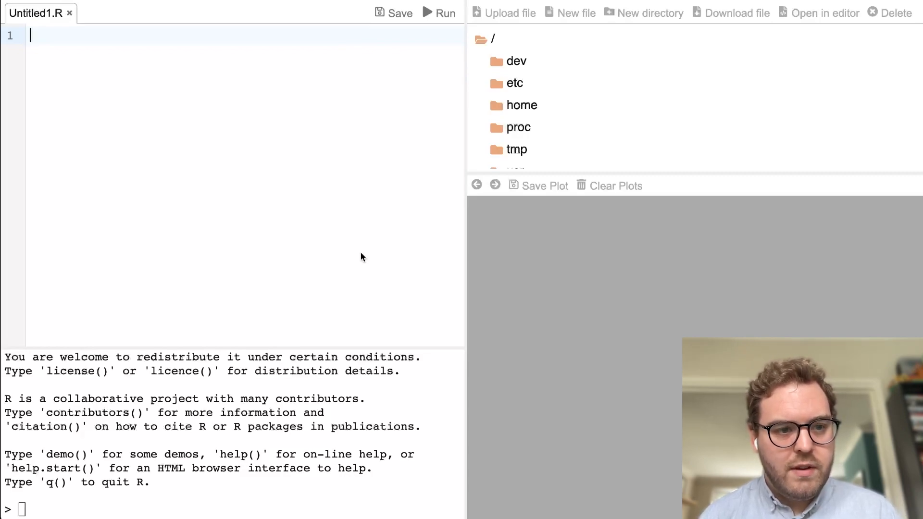
mouse_move(223, 210)
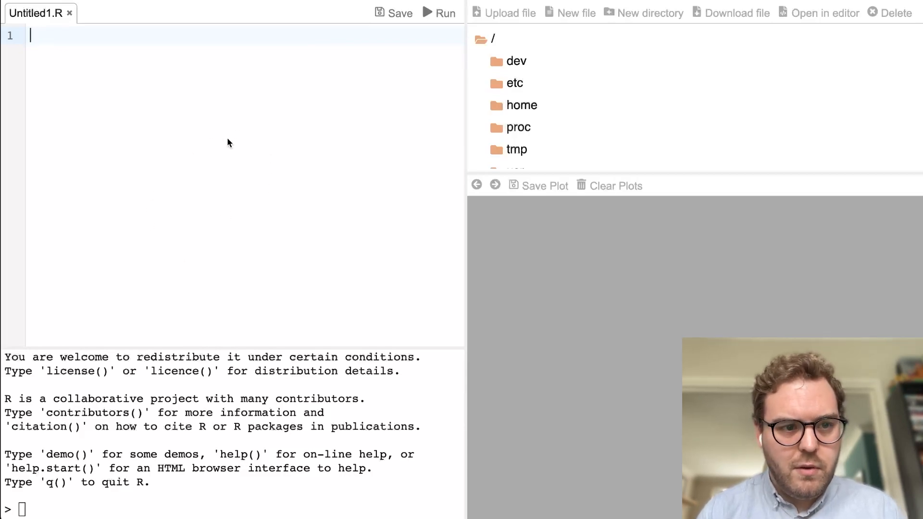
text(rnorm)
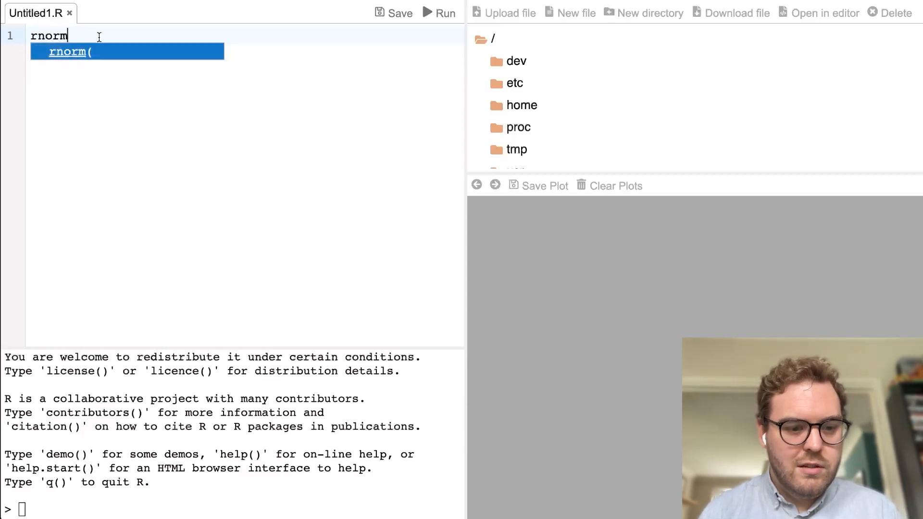
text(func)
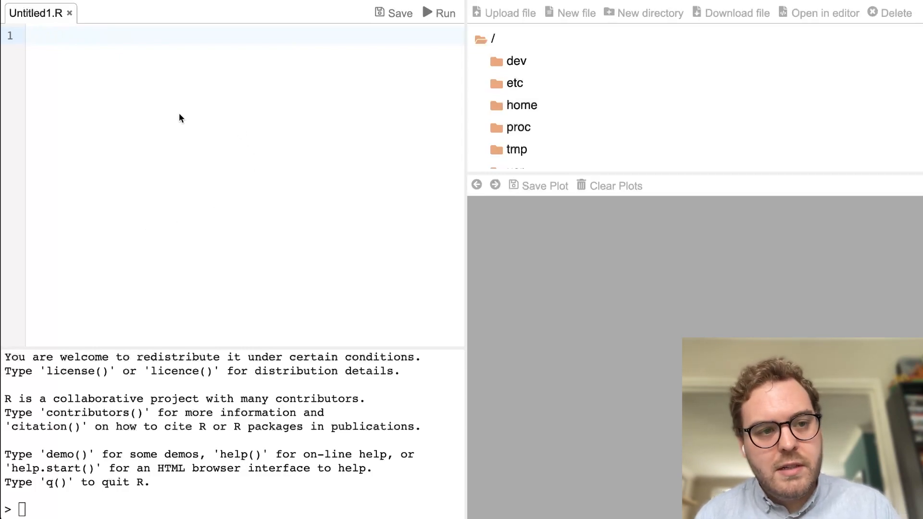
Step: Write rnorm() in the script, save it as Untitled1.R and reveal it under home/web_user
click(31, 36)
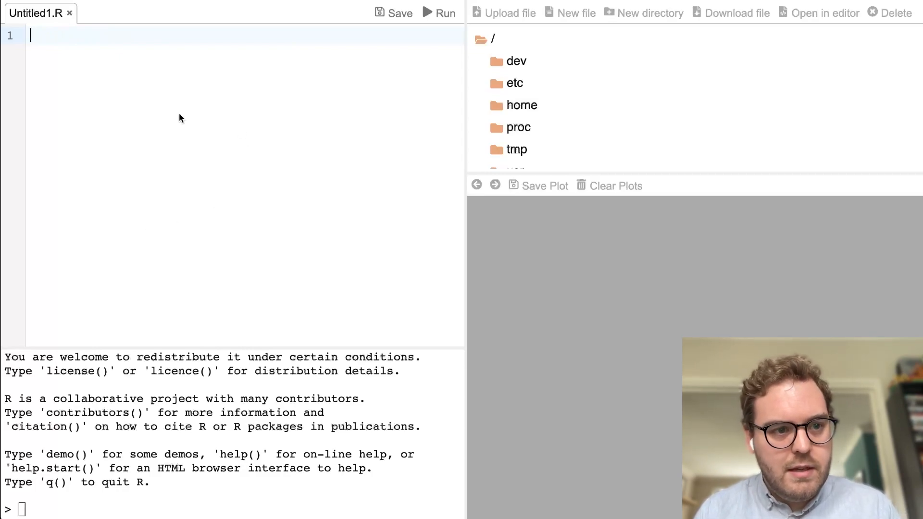
text(rnorm())
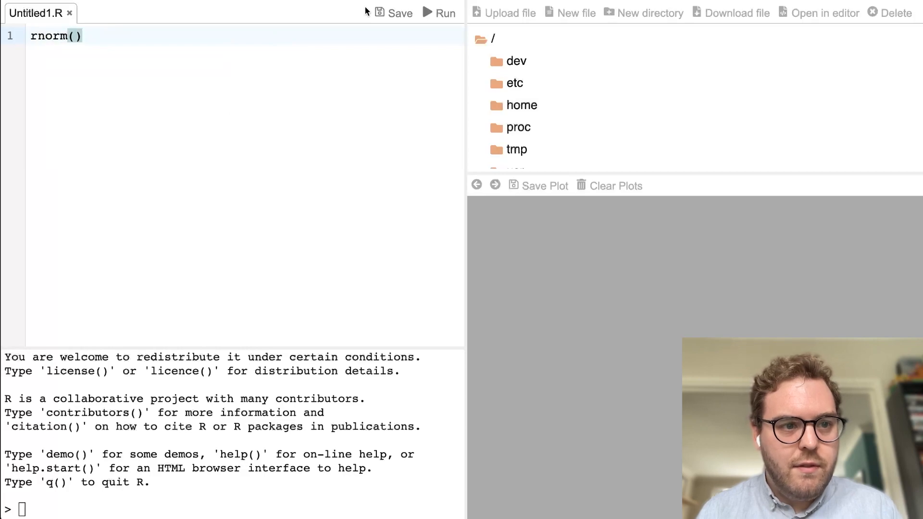
click(522, 105)
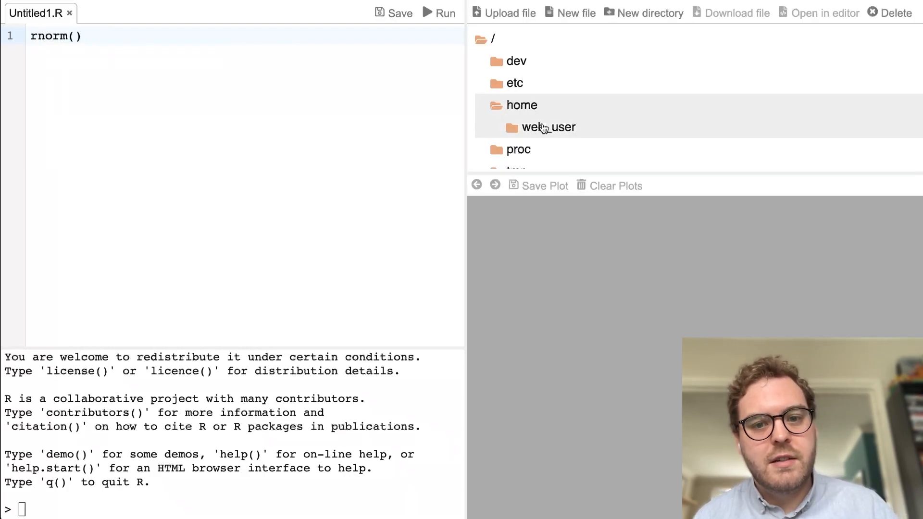
click(548, 127)
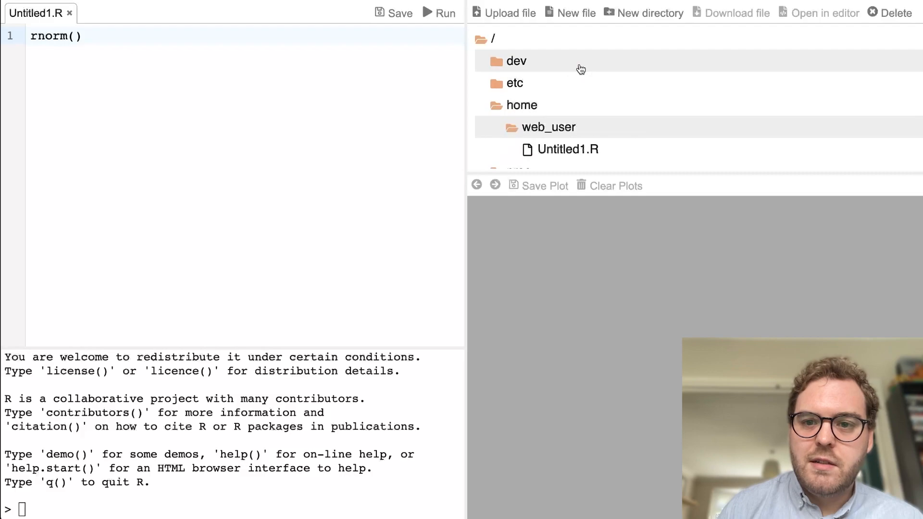
mouse_move(602, 124)
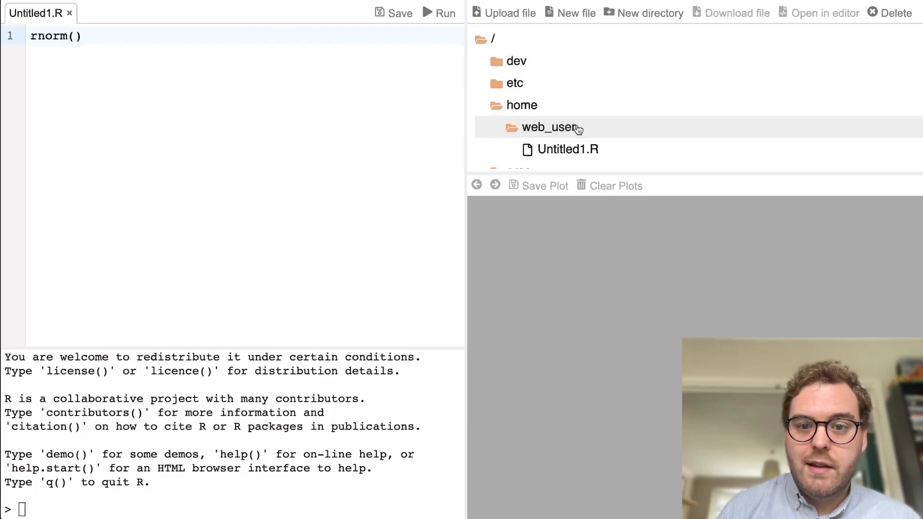
click(521, 105)
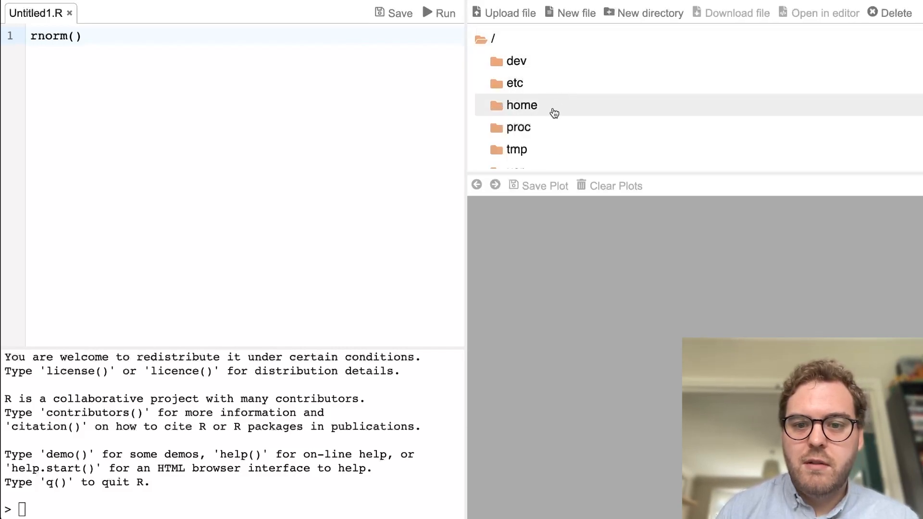
click(522, 104)
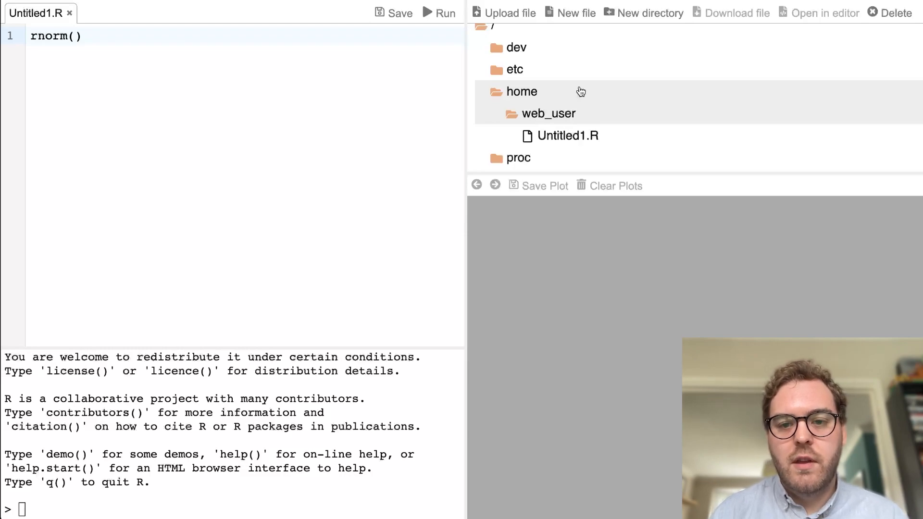
mouse_move(587, 98)
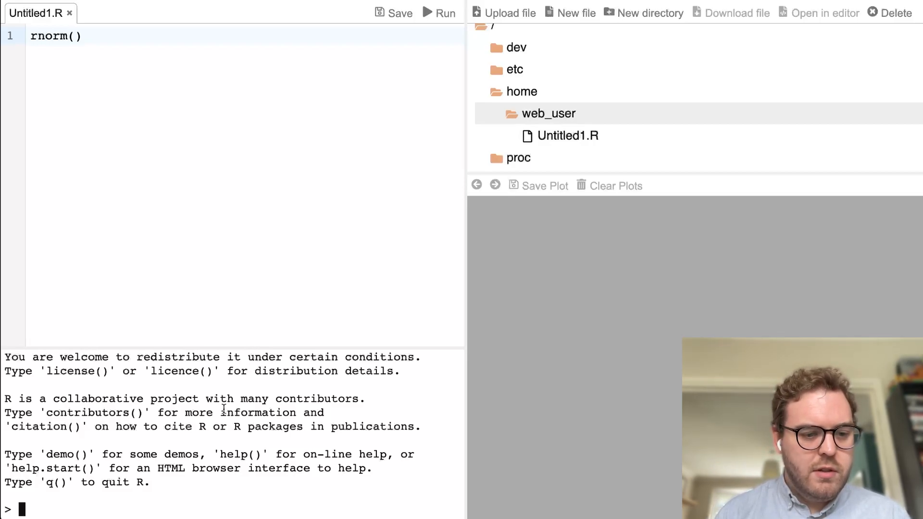
mouse_move(216, 499)
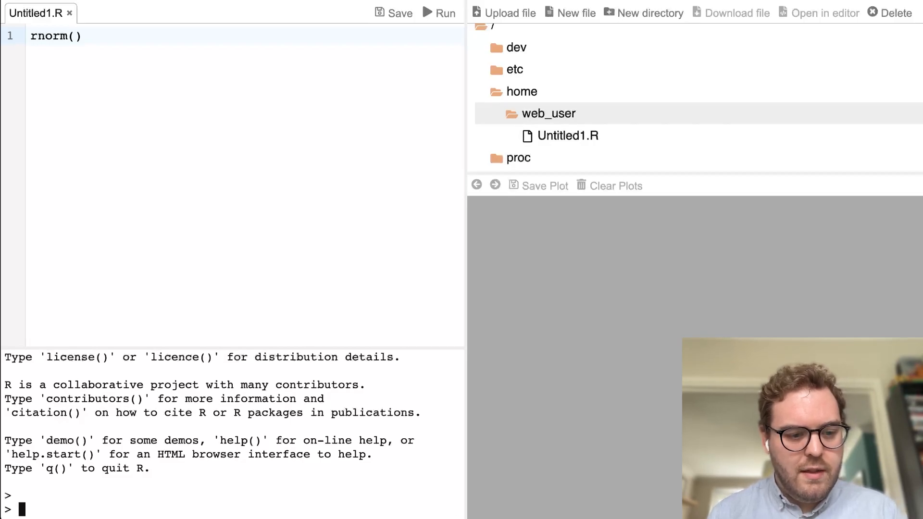
Step: Evaluate 123 and rnorm(1000) in the console, then start a demo( call
text(123)
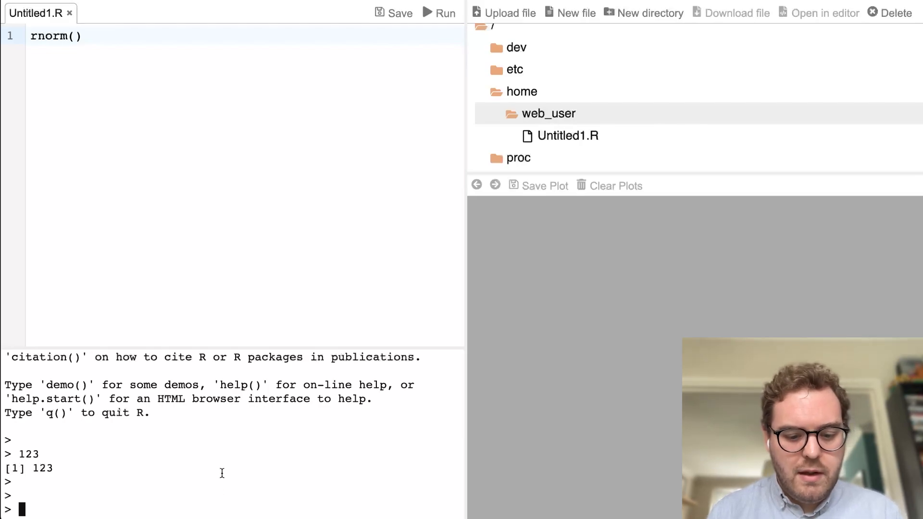
text(rnom)
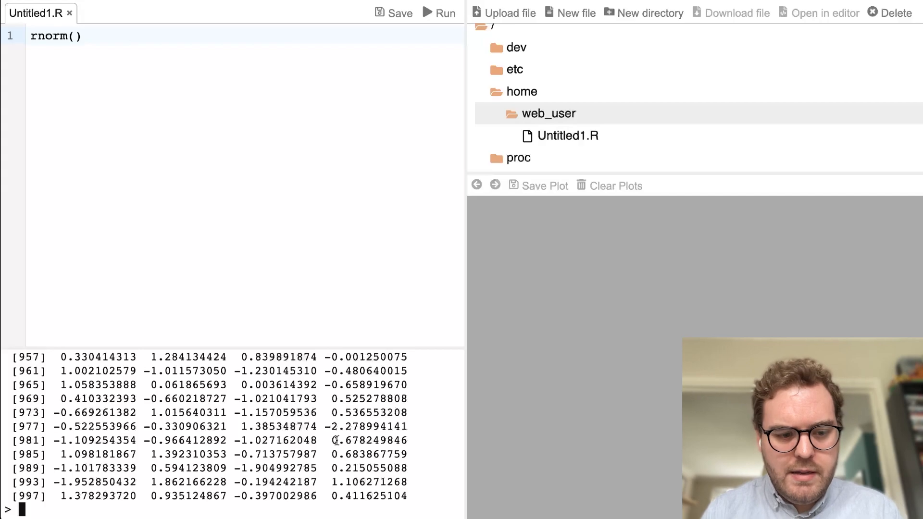
text(demo()
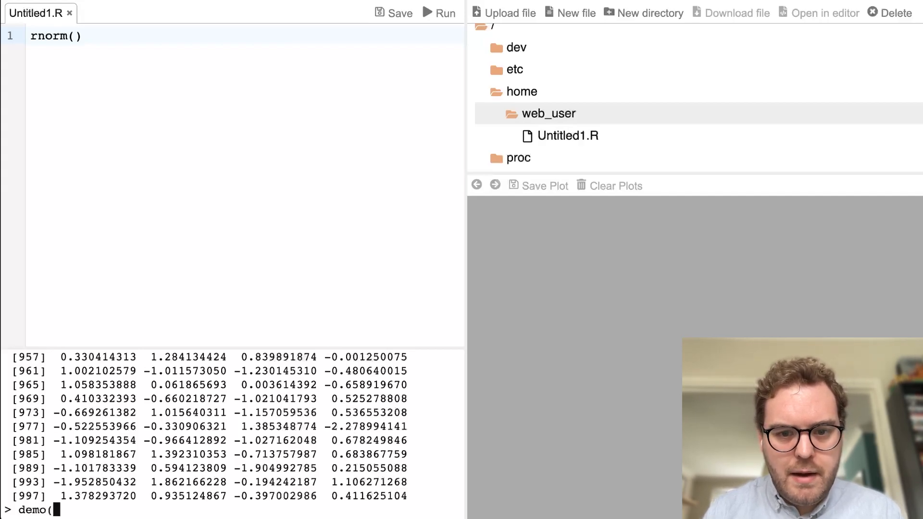
Step: Run demo(graphics) and browse the conditioning, Iris pairs and topographic map plots in history
text(gr)
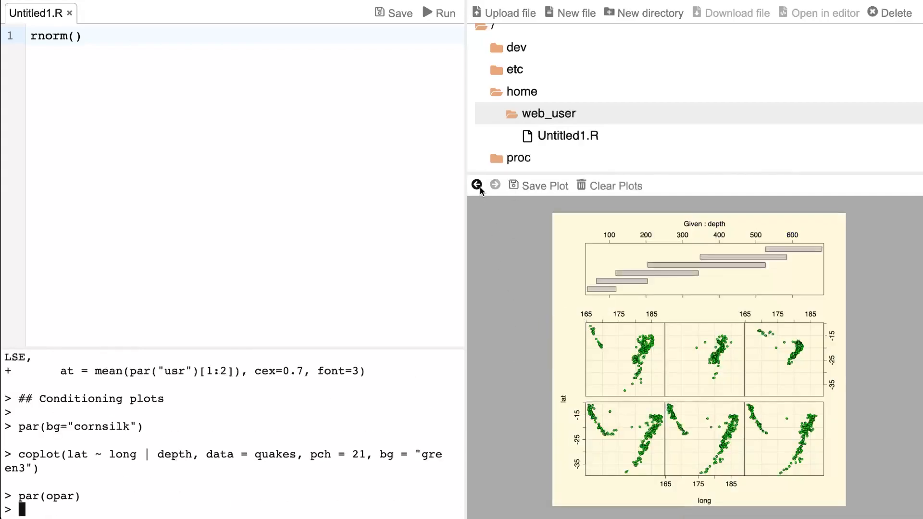
click(478, 186)
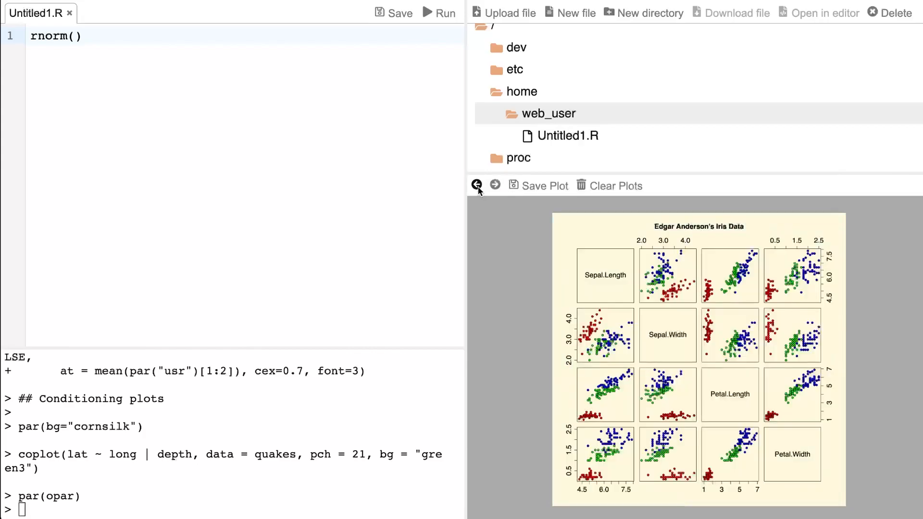
click(477, 185)
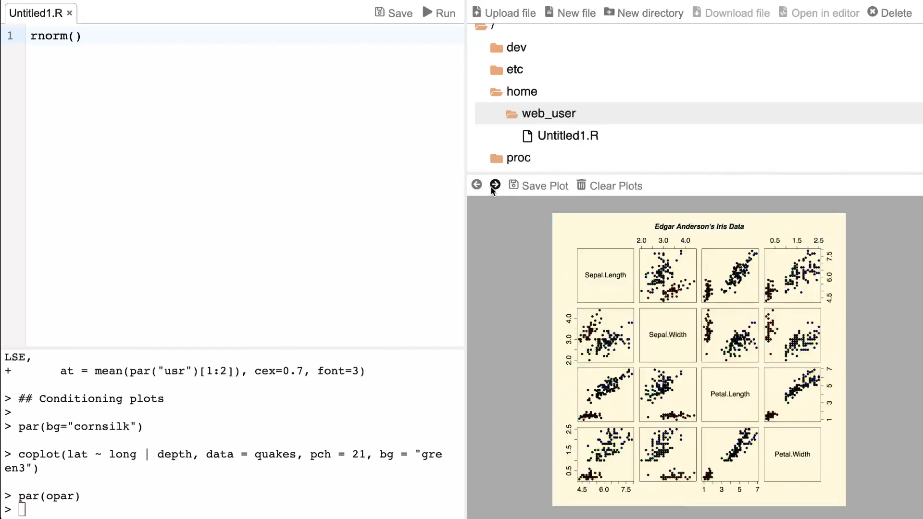
click(494, 184)
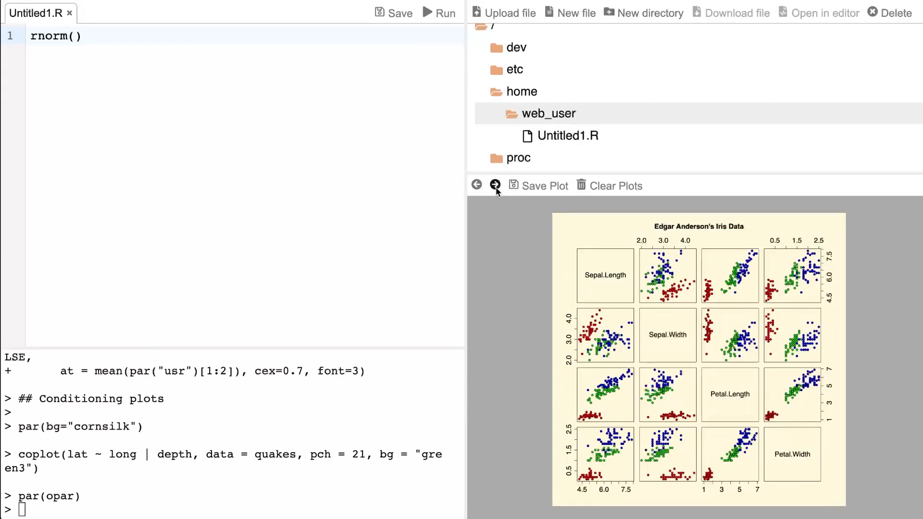
click(476, 184)
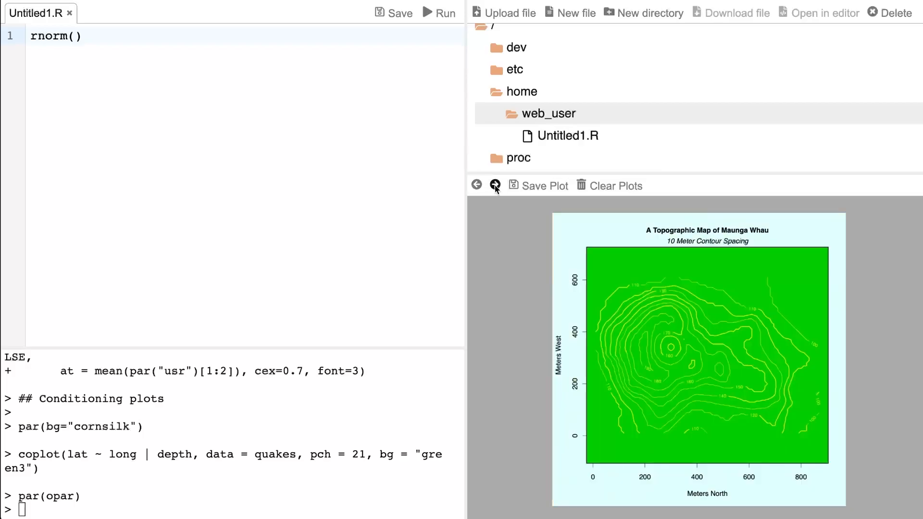
click(477, 185)
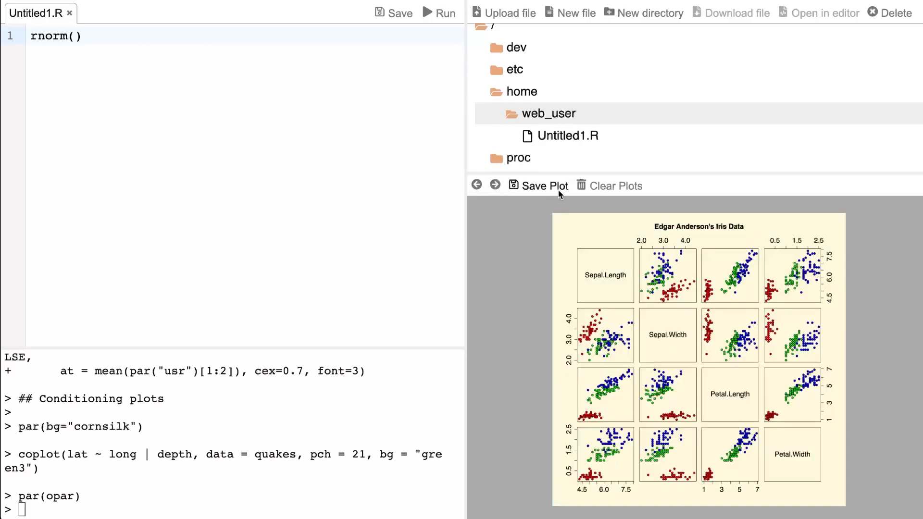
mouse_move(574, 247)
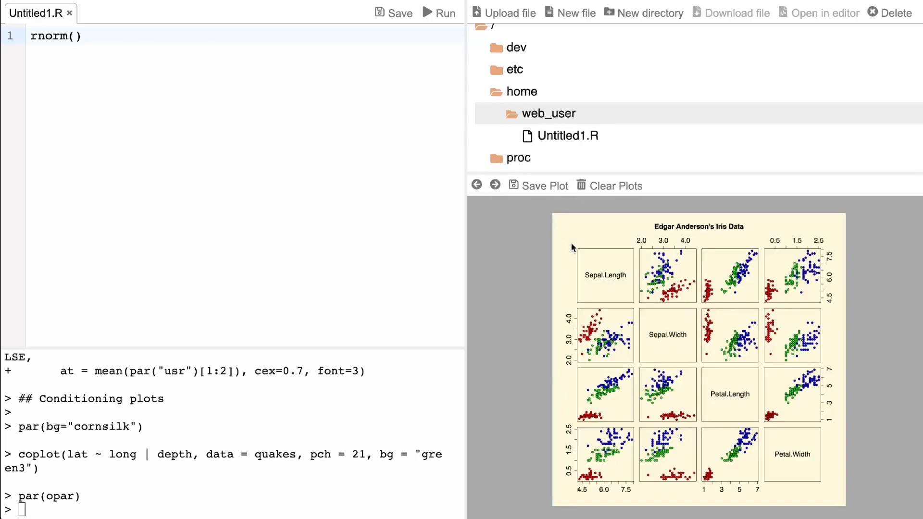
mouse_move(145, 416)
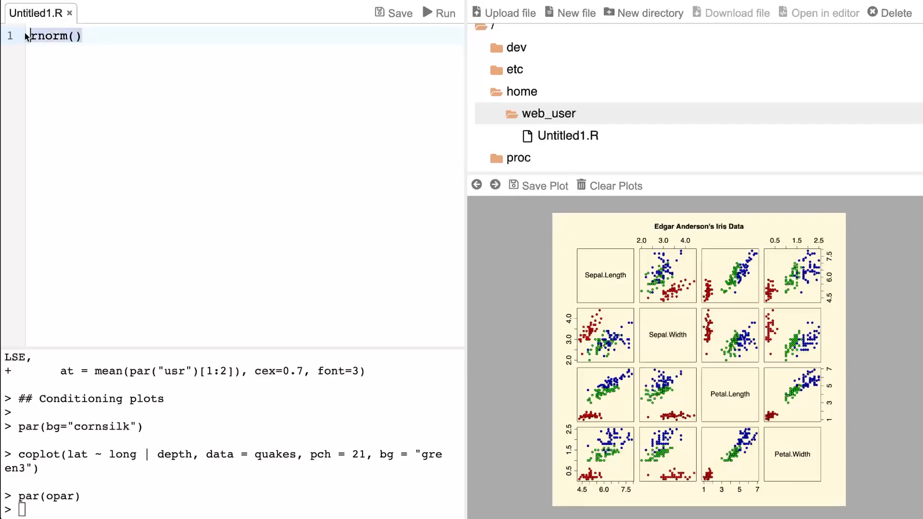
Step: Replace rnorm() in Untitled1.R with a partial sample(siz call via autocomplete
key(ctrl+a)
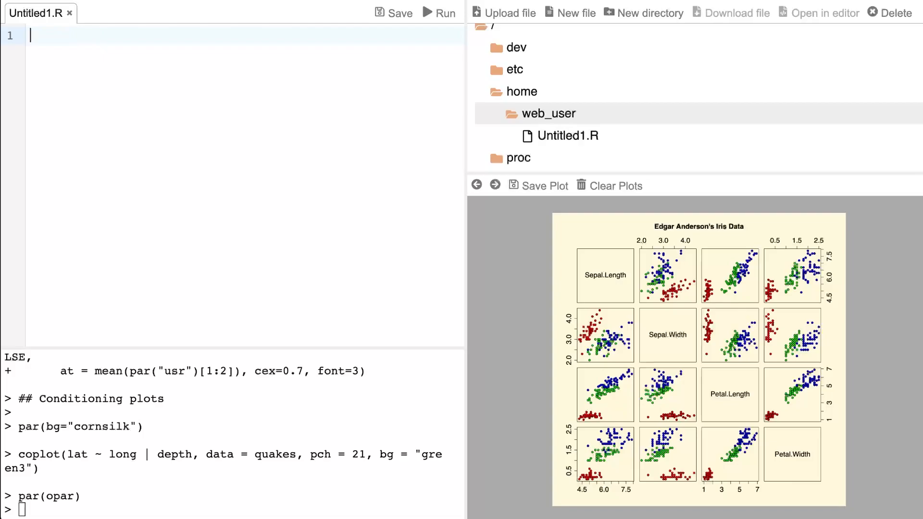
text(sampl)
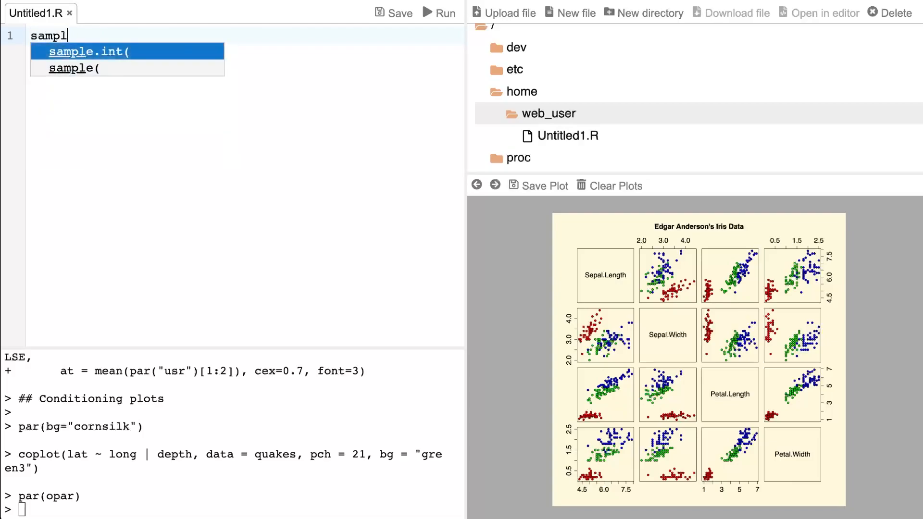
mouse_move(115, 73)
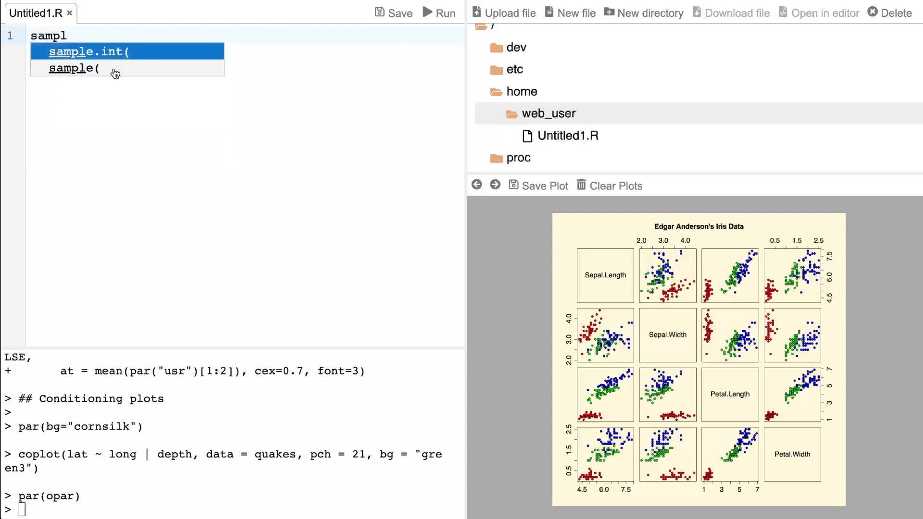
mouse_move(131, 99)
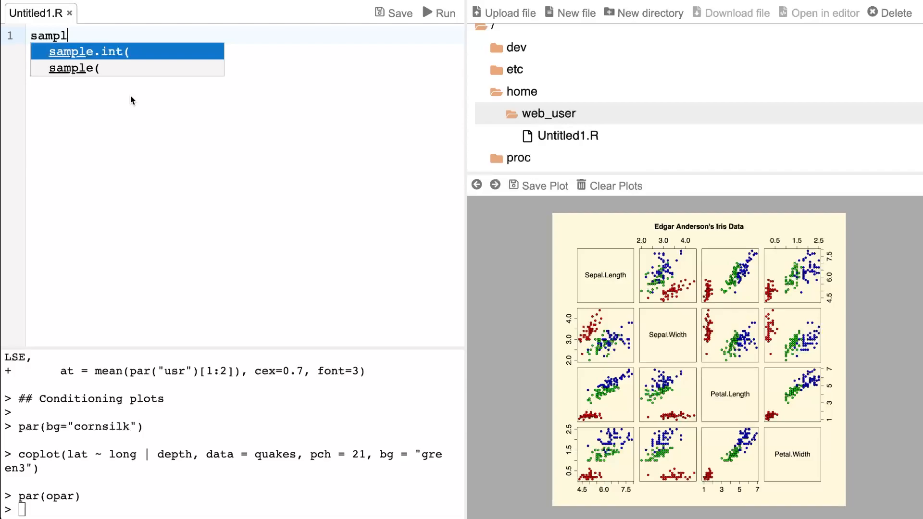
text(e)
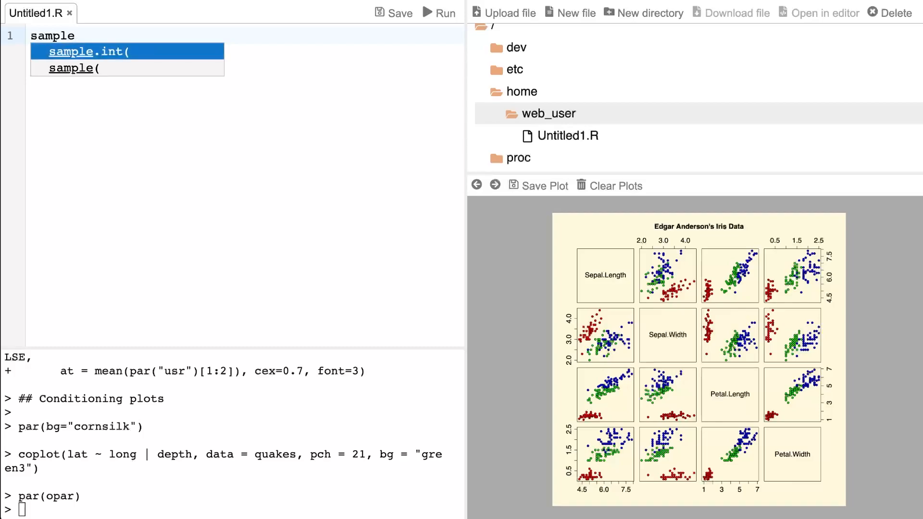
text((siz)
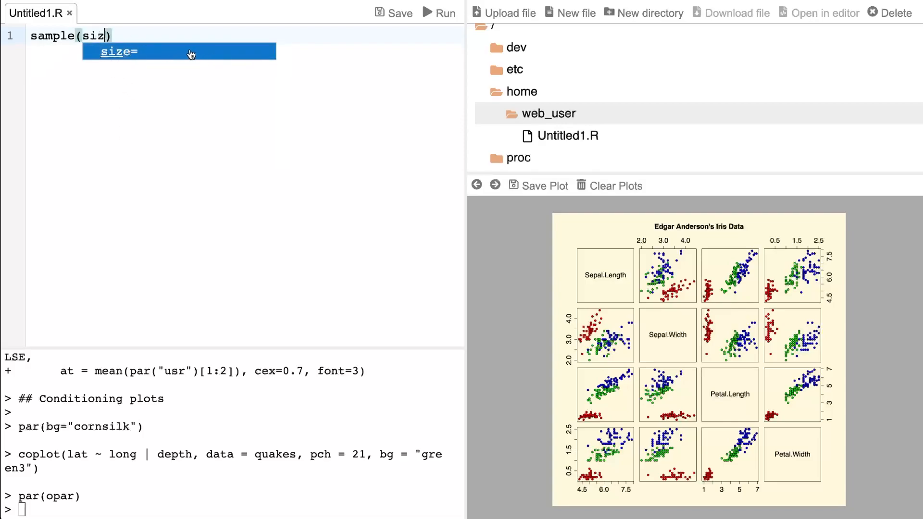
mouse_move(155, 33)
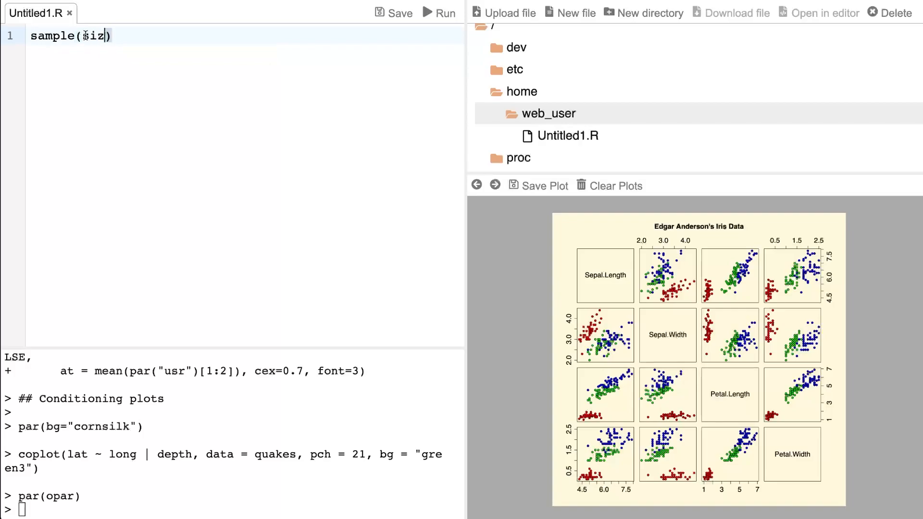
key(ctrl+a)
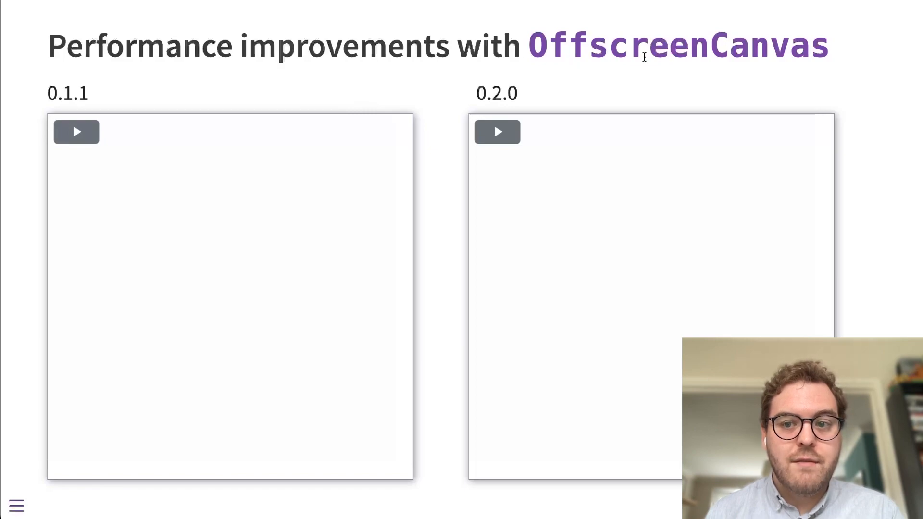
Step: Play the 0.1.1 video showing the 300,000-point scatter plot being drawn
click(75, 131)
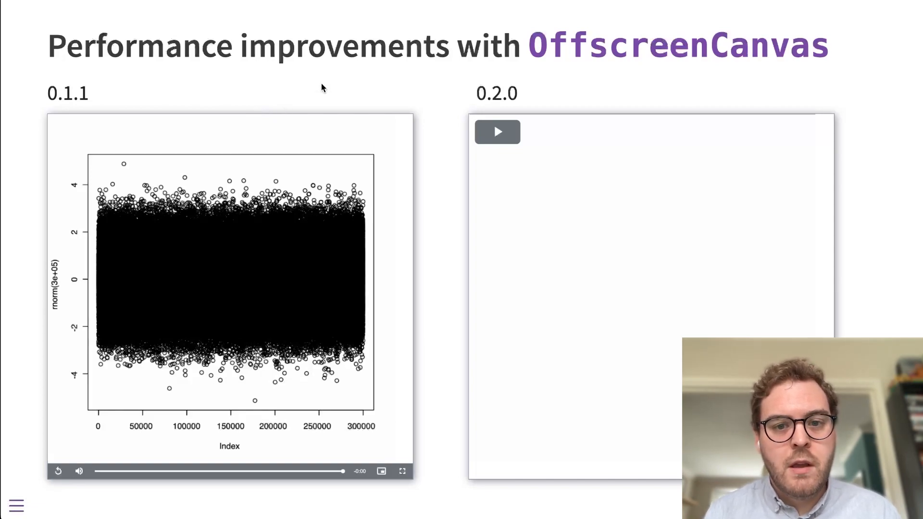
Step: Play the 0.2.0 plotting video on the OffscreenCanvas slide
click(497, 132)
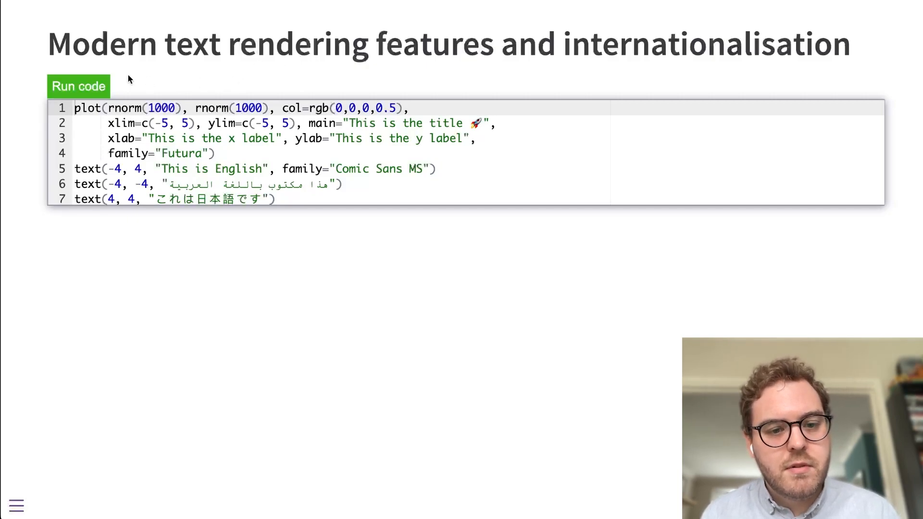
Step: Draw the multilingual plot, then change its font family from Futura to Helvetica and OpenDyslexic
click(78, 86)
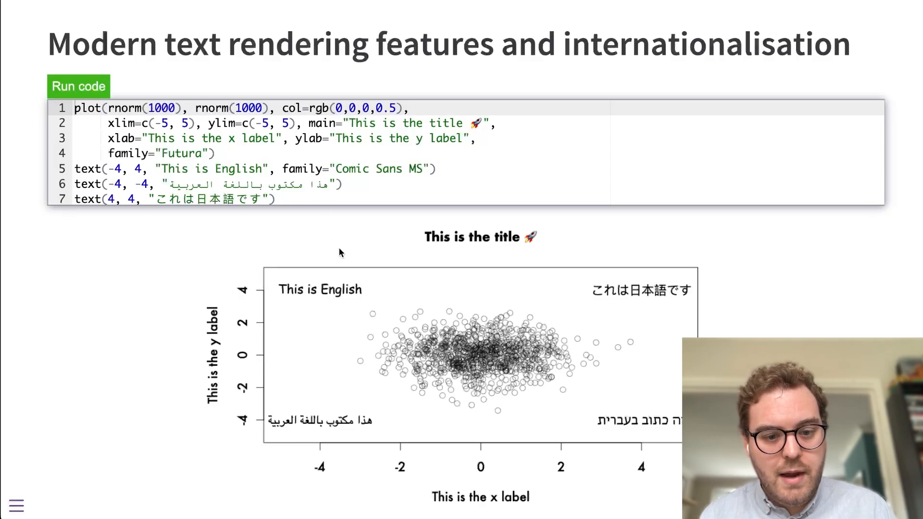
mouse_move(617, 416)
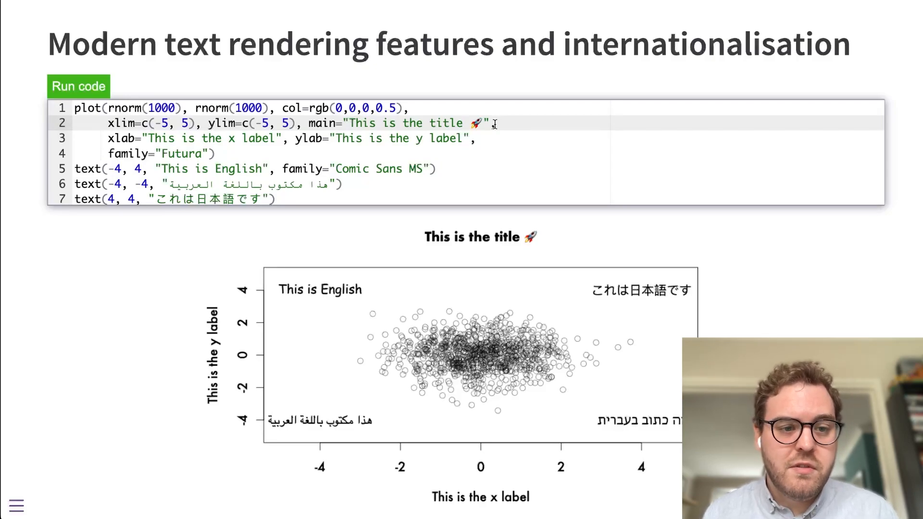
double_click(181, 154)
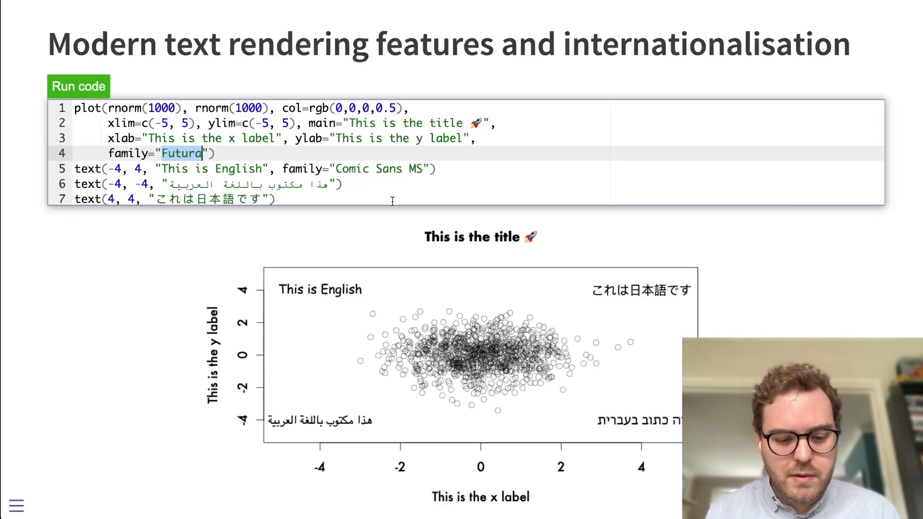
text(H)
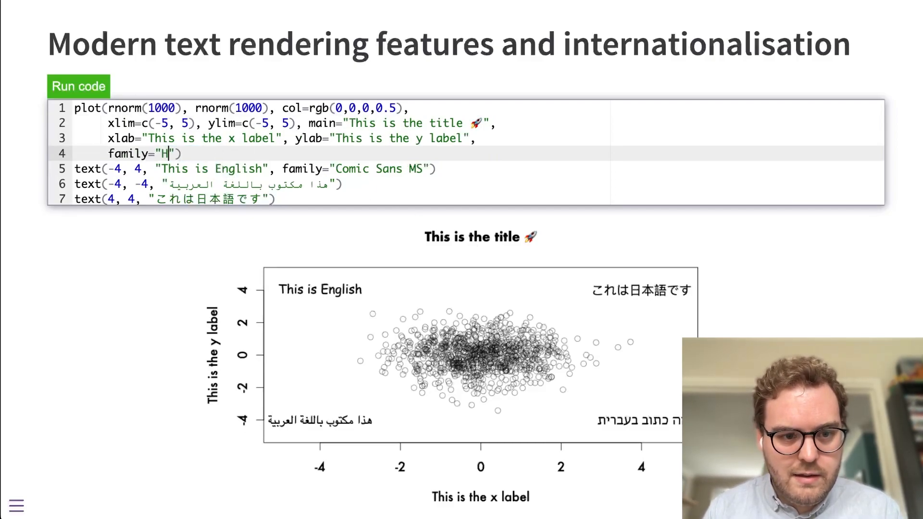
text(elvetica)
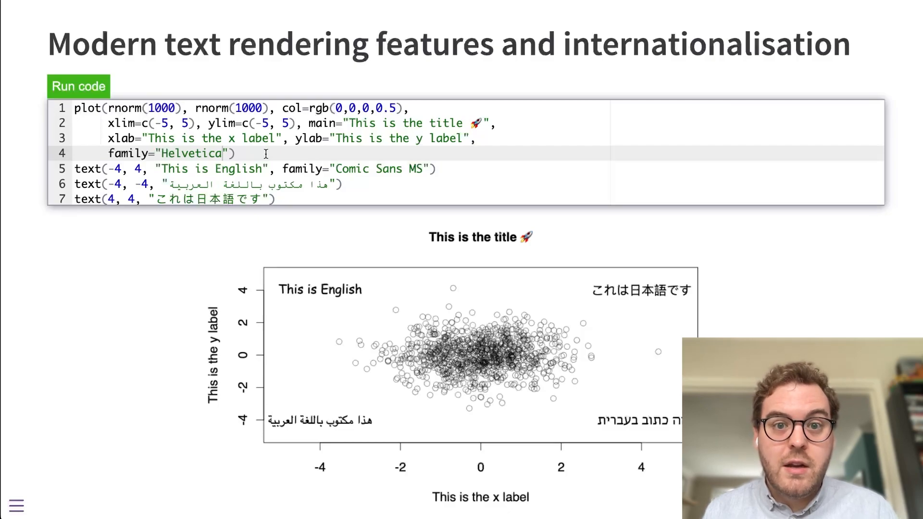
text(OpenDysl)
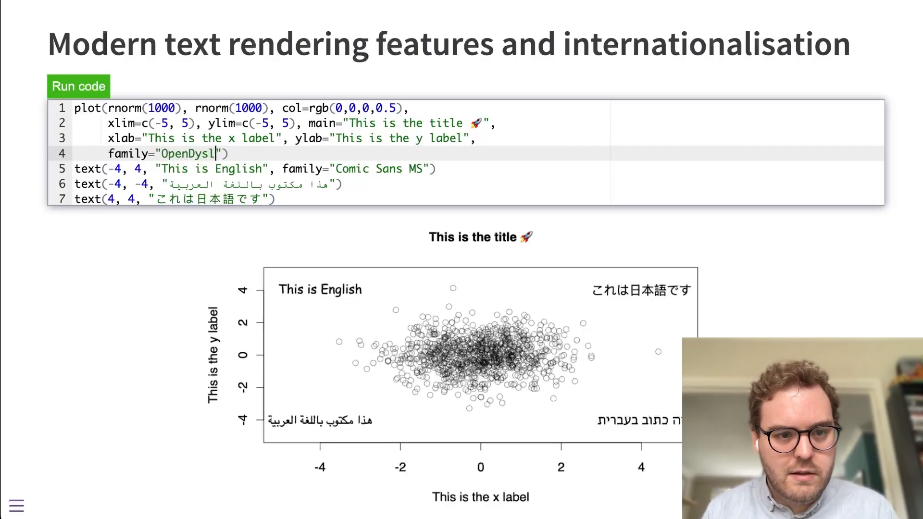
text(exic)
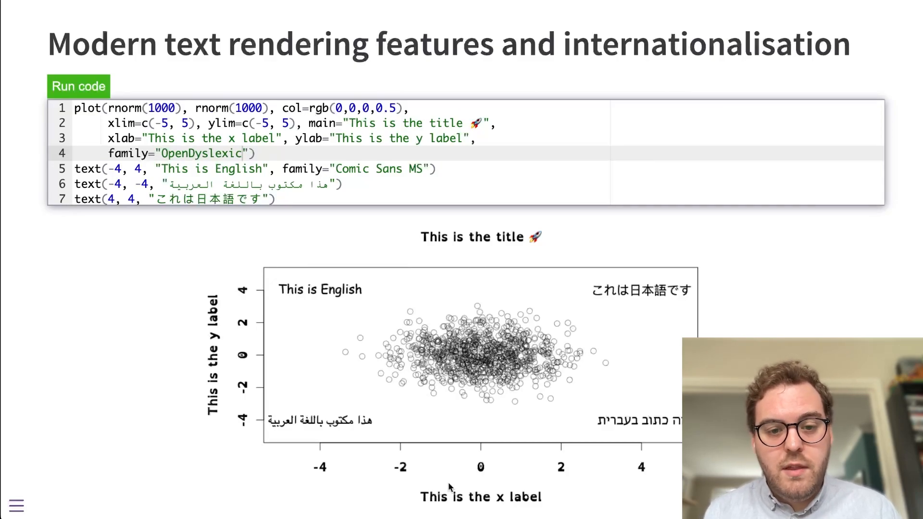
mouse_move(189, 277)
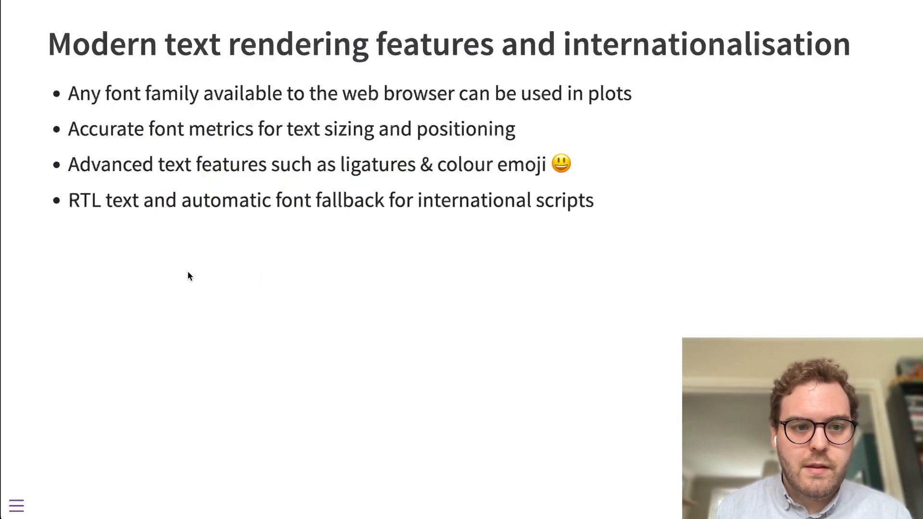
key(Right)
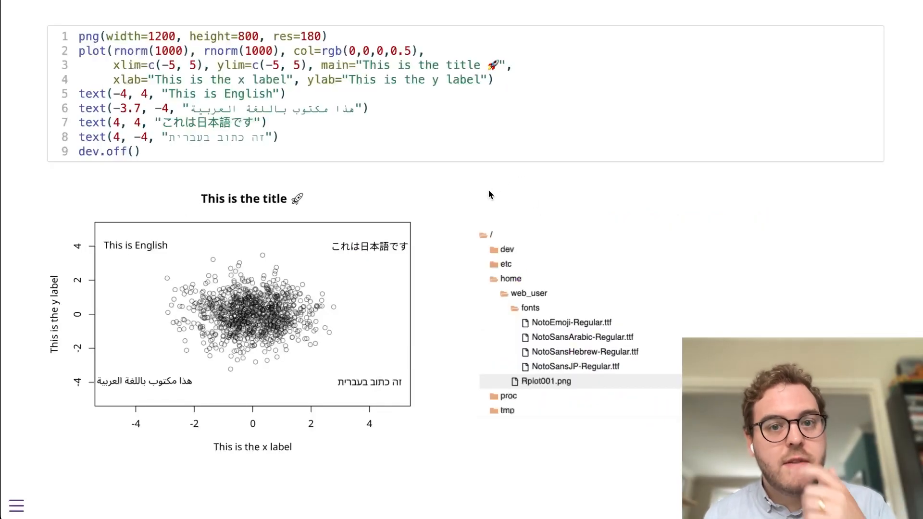
mouse_move(306, 140)
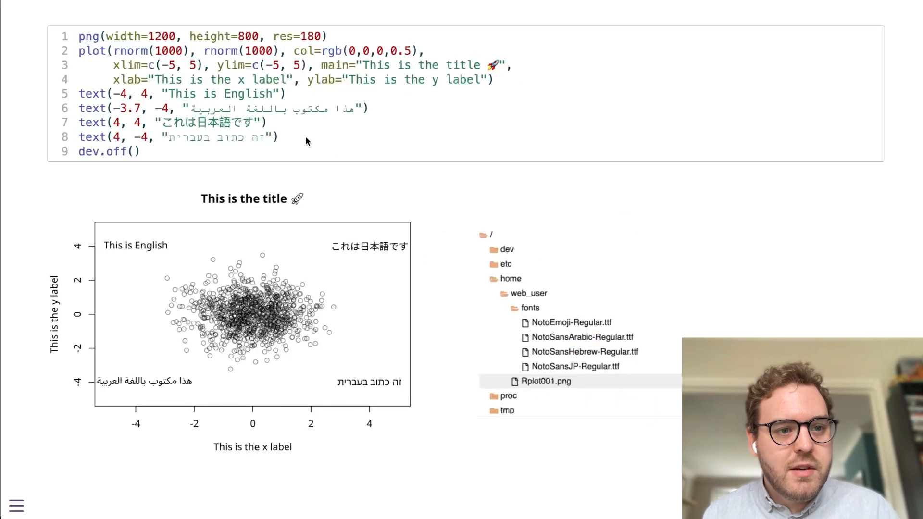
double_click(89, 36)
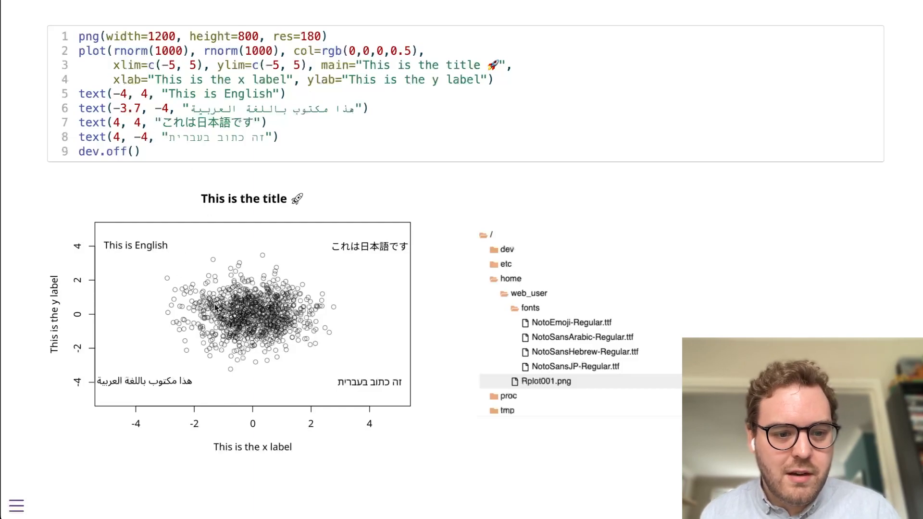
mouse_move(283, 380)
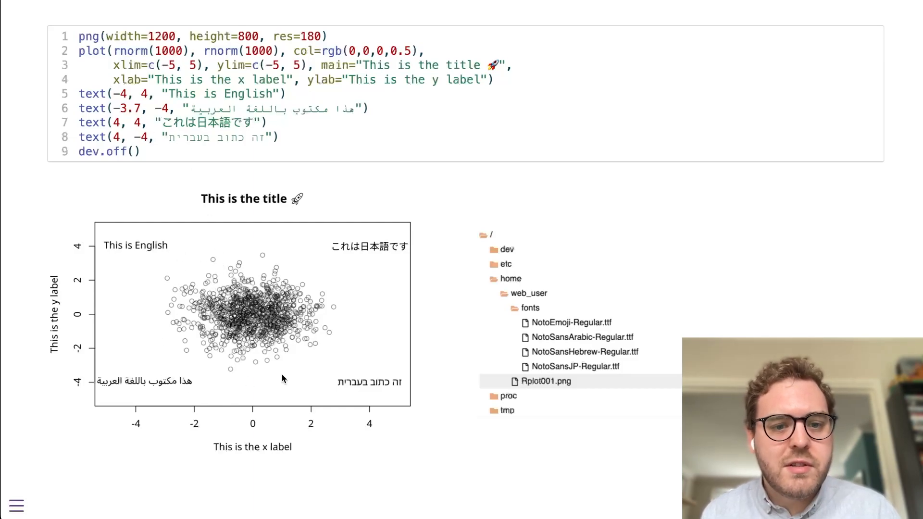
mouse_move(326, 329)
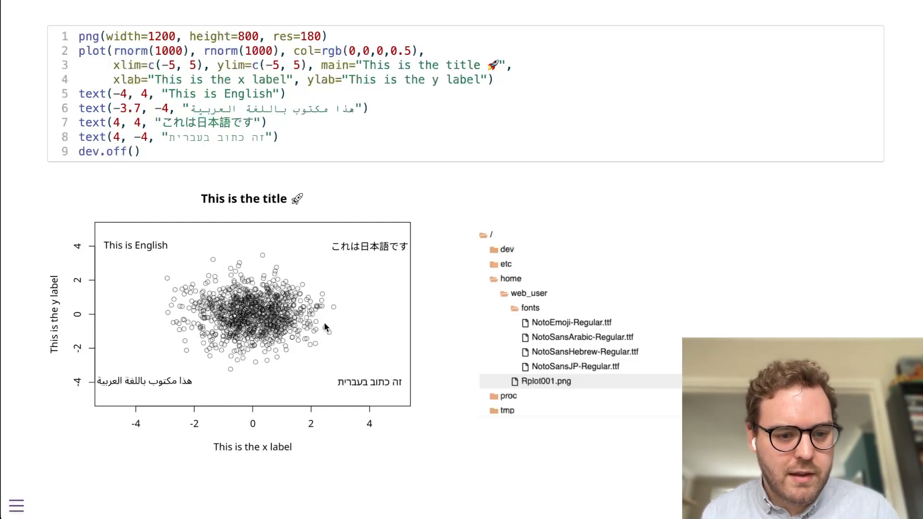
mouse_move(117, 383)
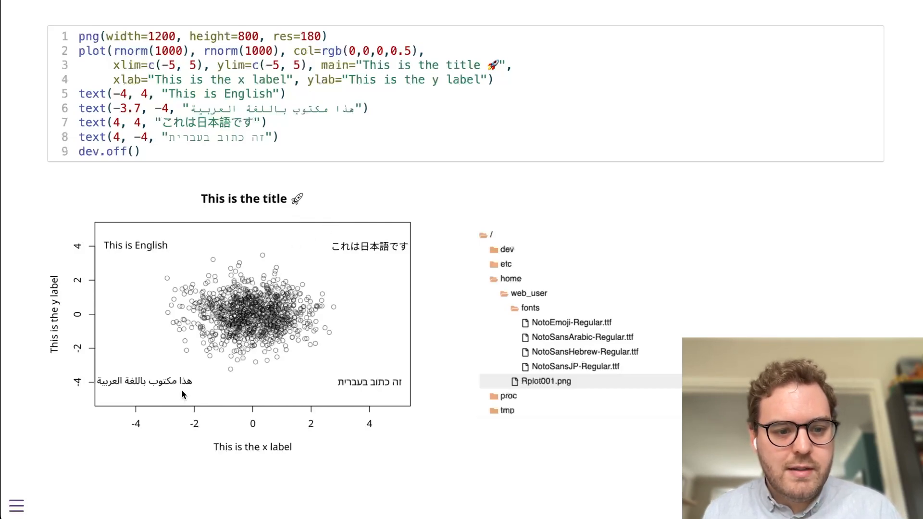
mouse_move(194, 327)
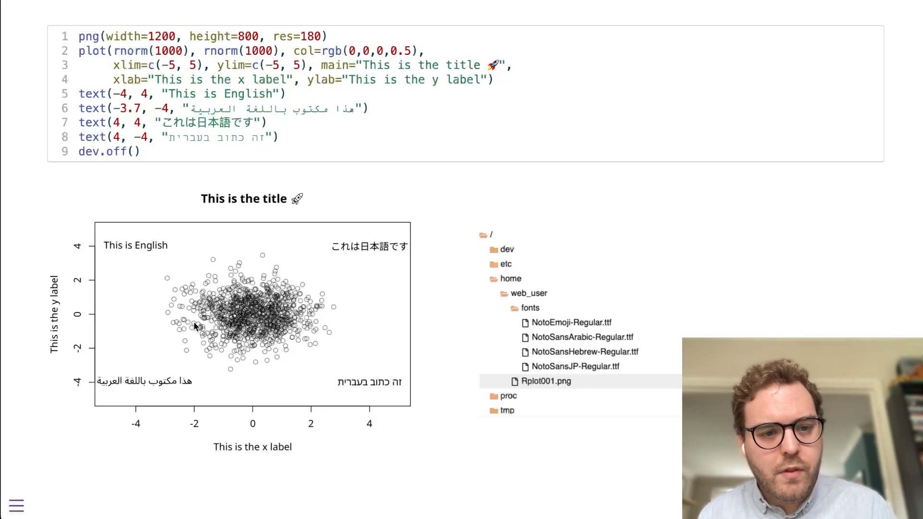
mouse_move(317, 300)
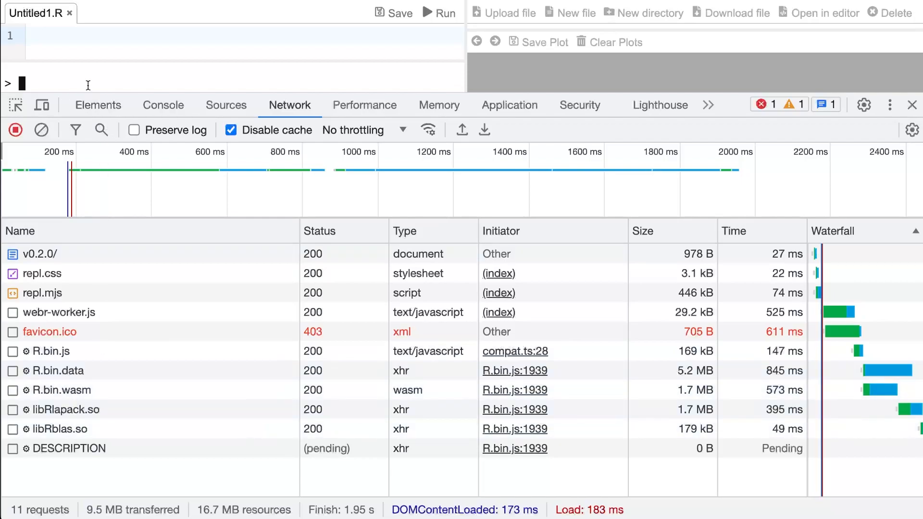
Step: Run png() in the REPL console, triggering cairo.so downloads in the Network panel
text(png())
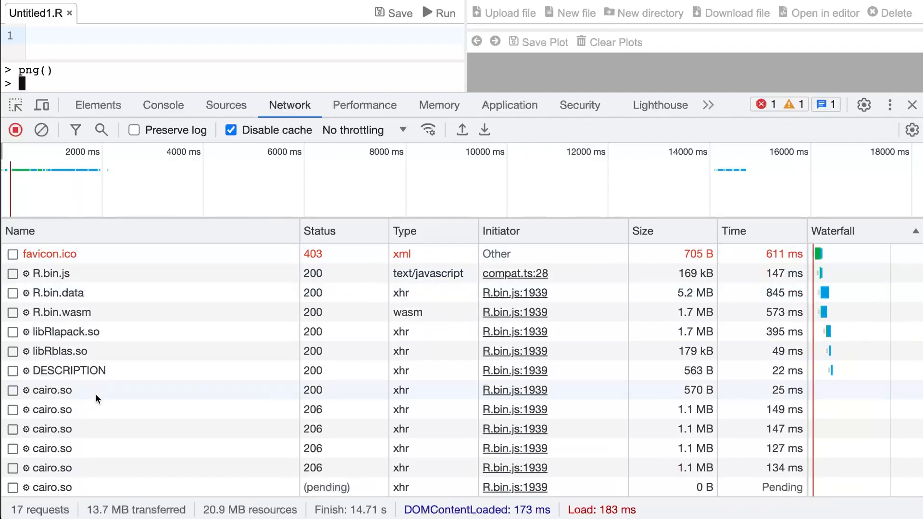
mouse_move(77, 488)
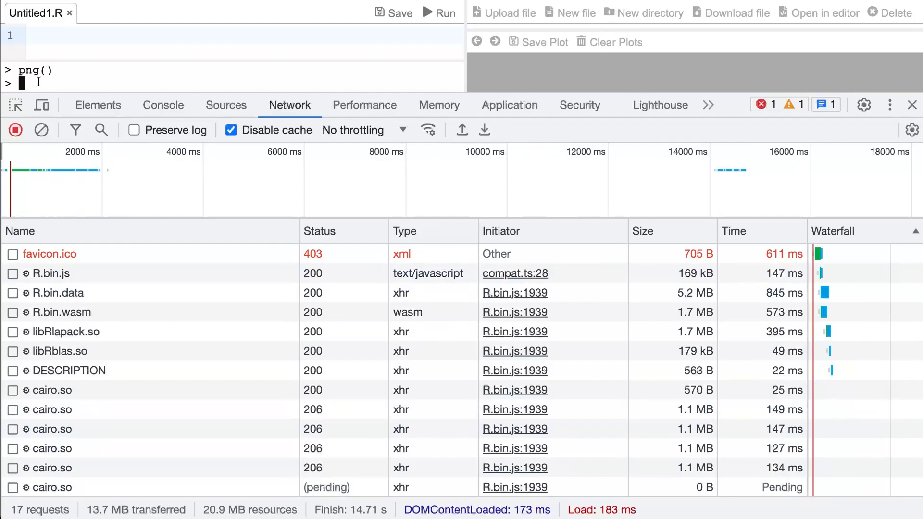
Step: Run plot(c(1), main="hello"), triggering fonts.conf and NotoSans font downloads
text(plot(c(1)
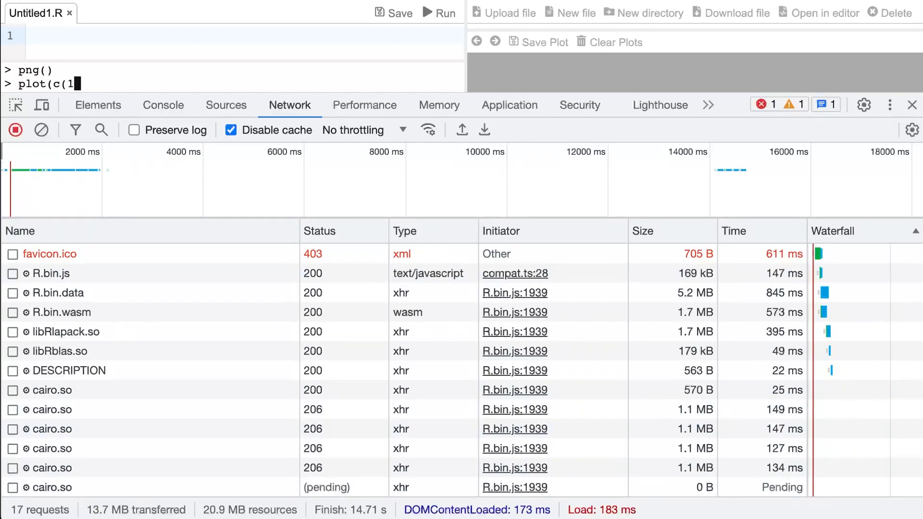
text(,main)
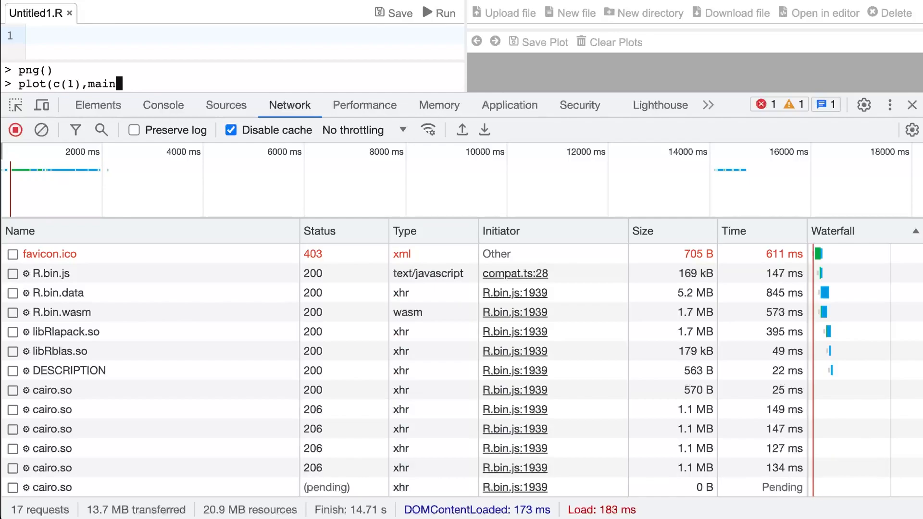
text(="hello'))
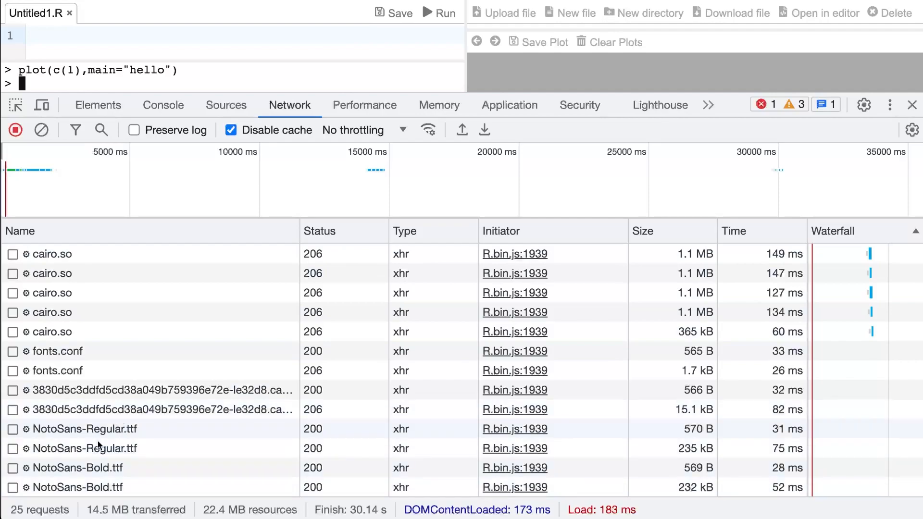
mouse_move(131, 333)
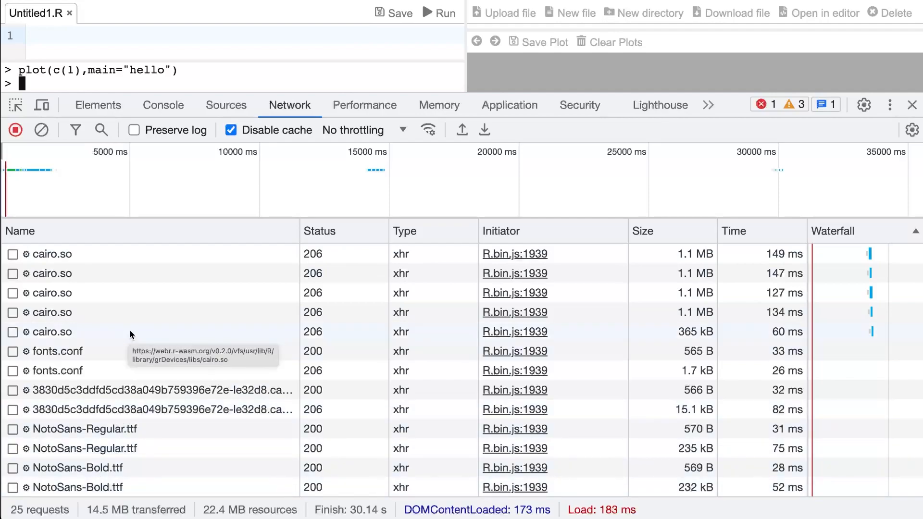
mouse_move(156, 454)
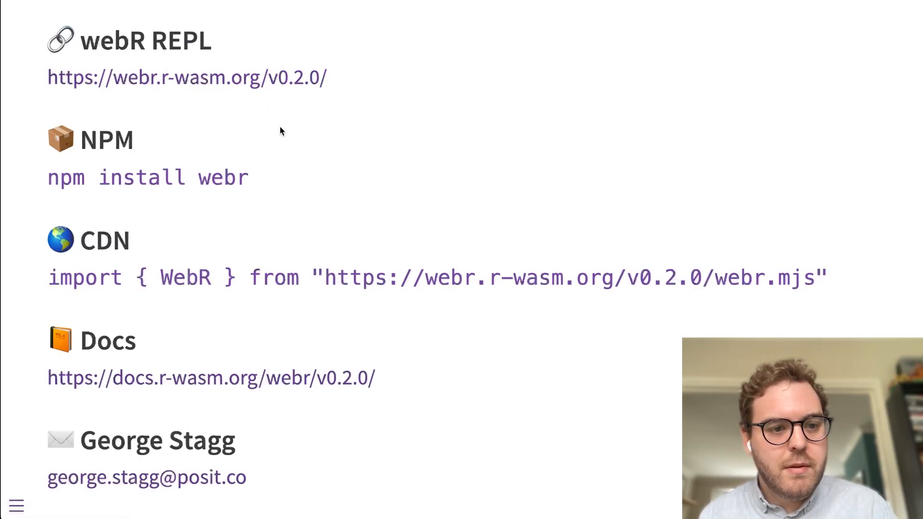
mouse_move(194, 250)
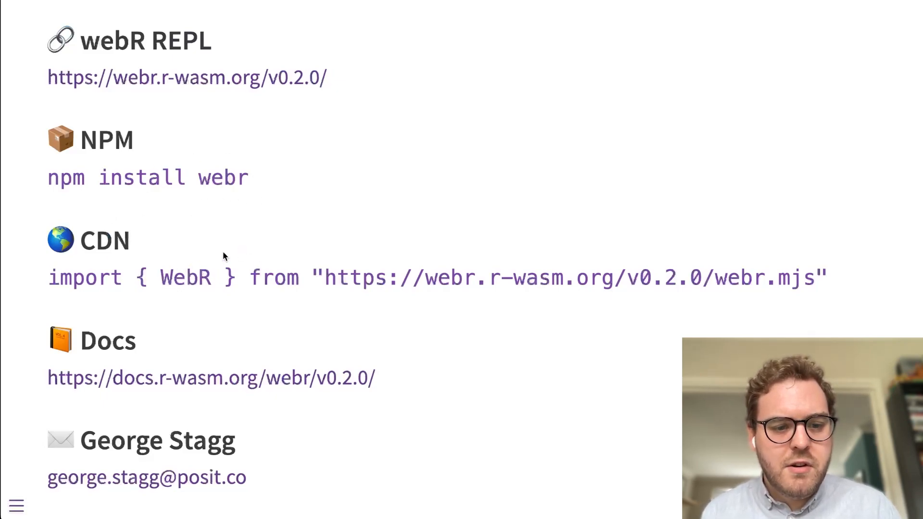
mouse_move(450, 382)
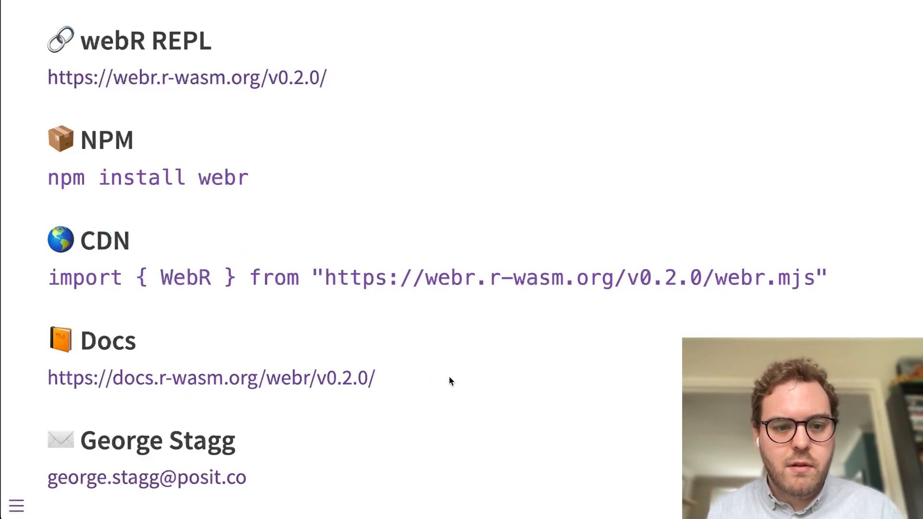
mouse_move(405, 391)
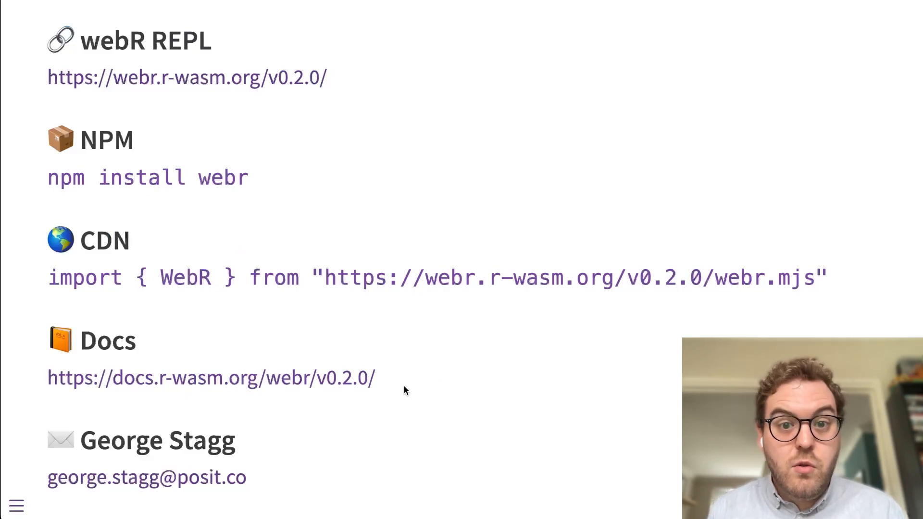